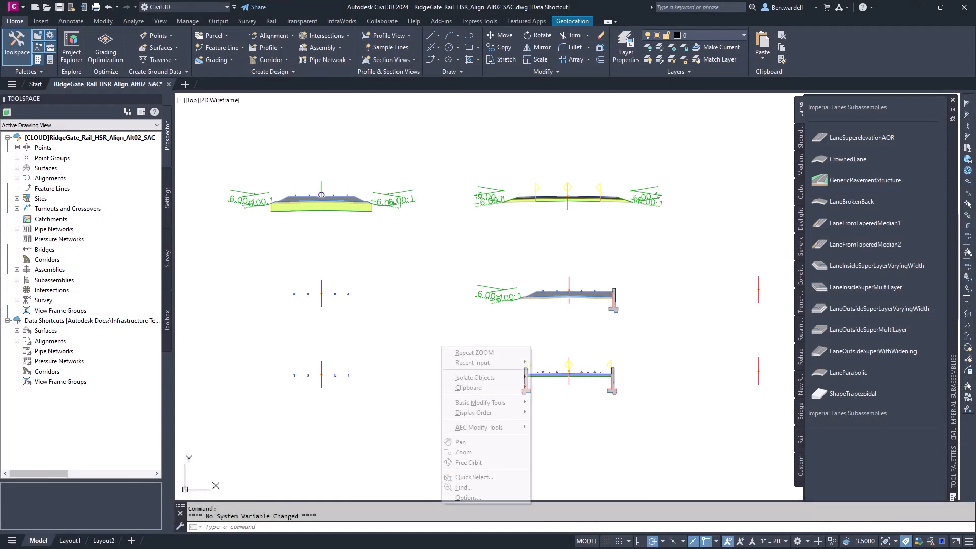
In Options, add the 02 DESIGN\Subassemblies folder as a tool palette file location
left_click(358, 383)
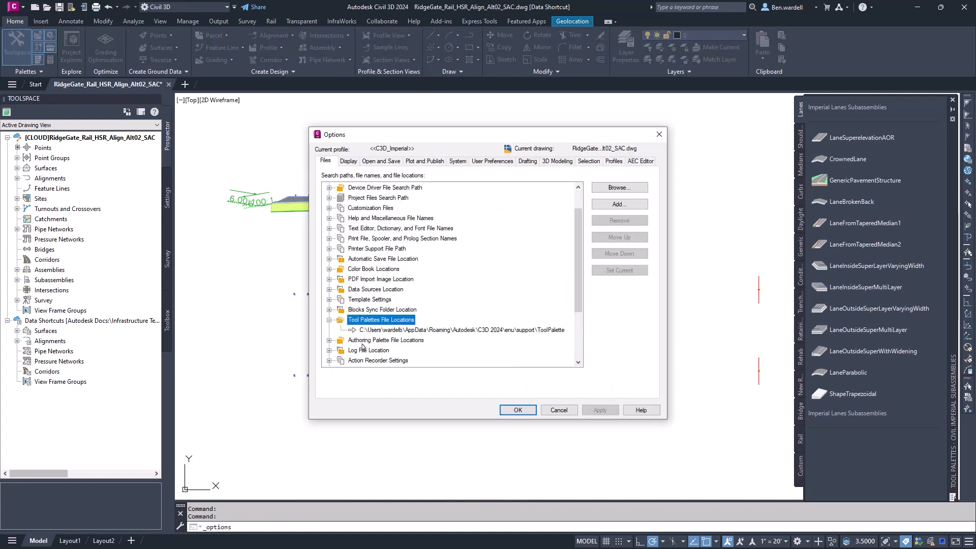
left_click(459, 329)
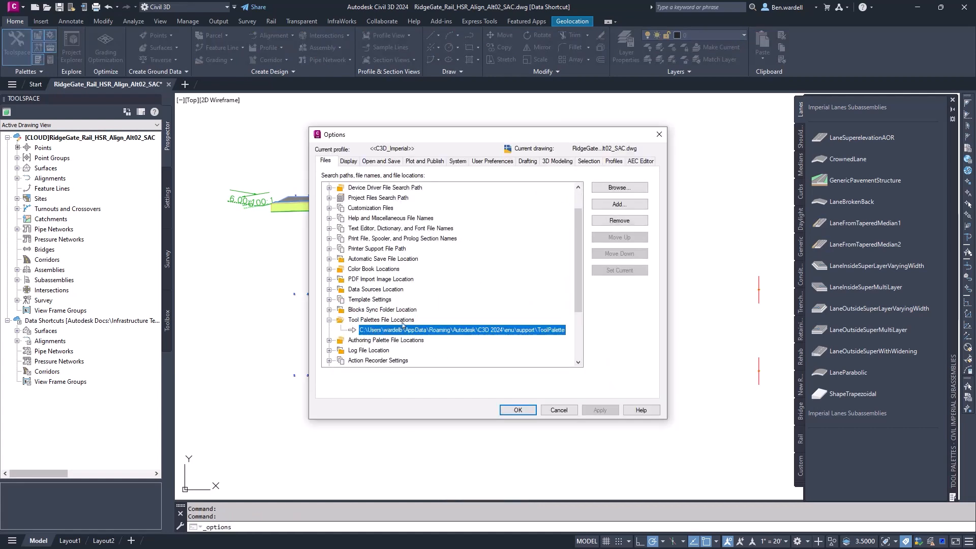
left_click(618, 205)
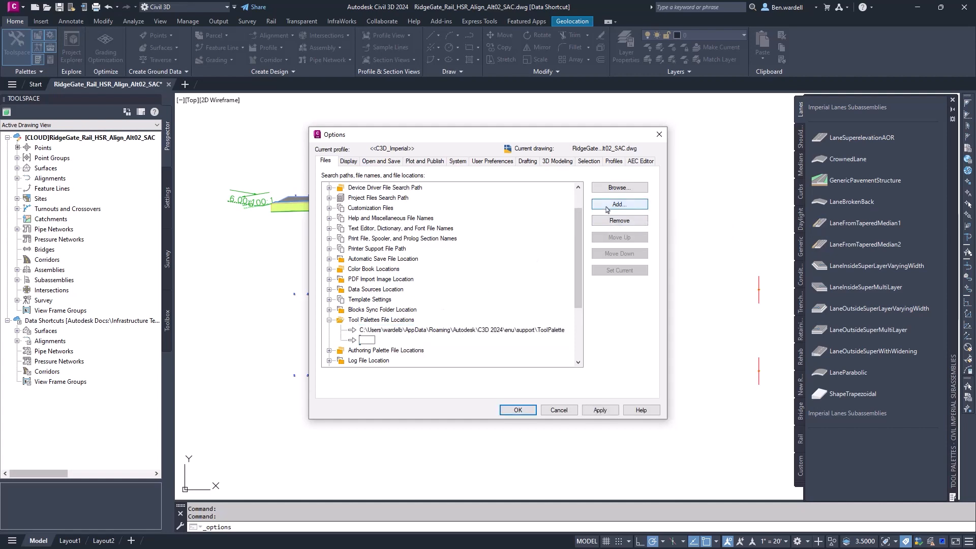
left_click(618, 204)
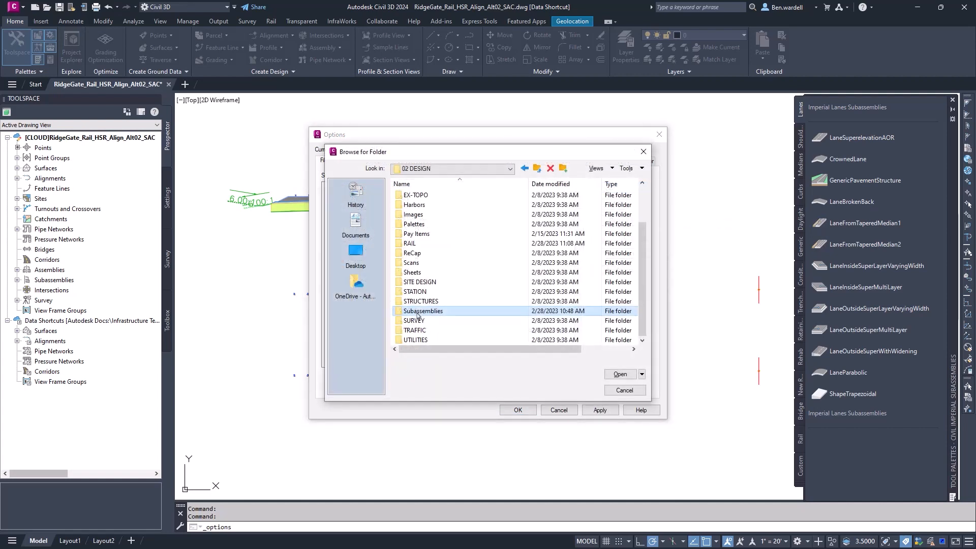
left_click(619, 374)
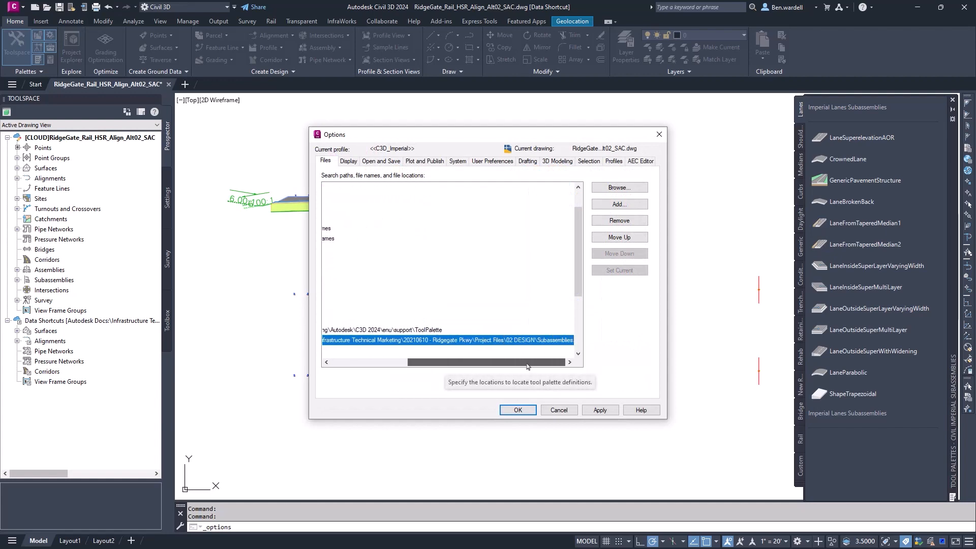
left_click(516, 409)
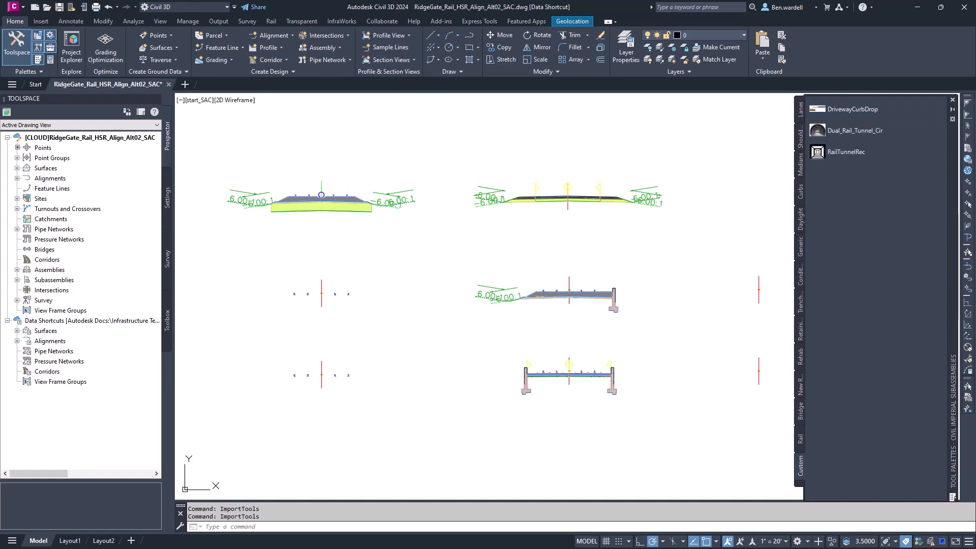
Place the Dual_Rail_Tunnel_Cir and RailTunnelRec subassemblies from the Custom palette
left_click(17, 279)
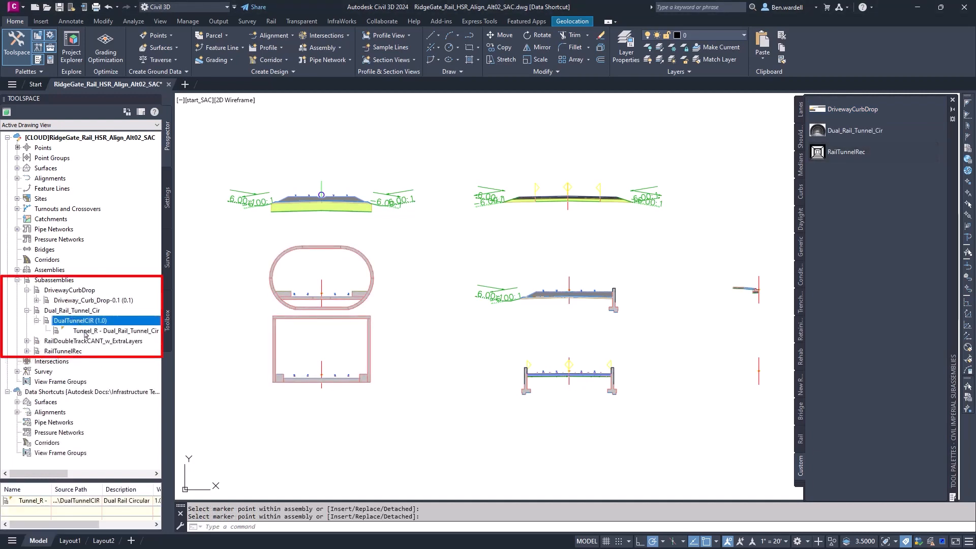
mouse_move(115, 330)
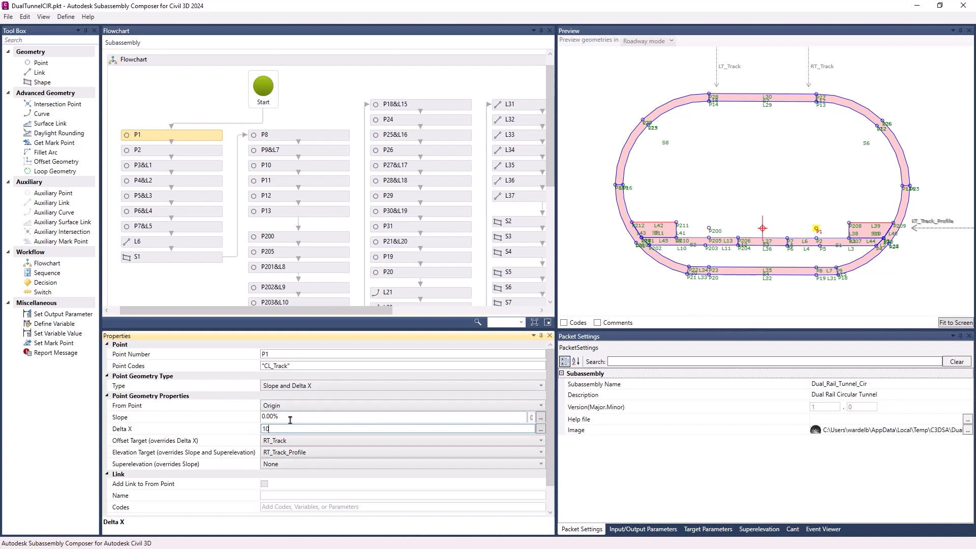
Set point P1's Delta X to 10 in the DualTunnelCIR packet
left_click(299, 236)
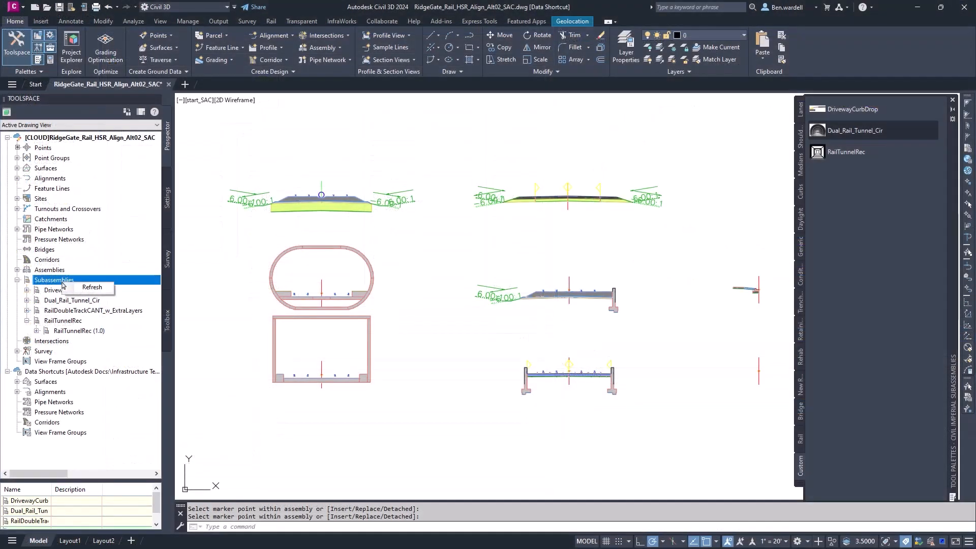
Refresh Prospector's Subassemblies and update all out-of-date DualTunnelCIR subassemblies
left_click(92, 286)
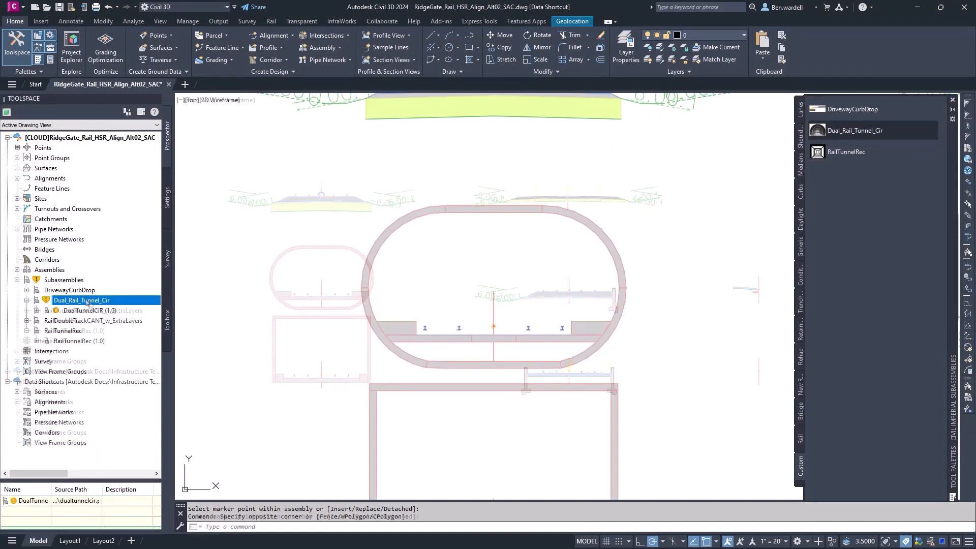
right_click(89, 310)
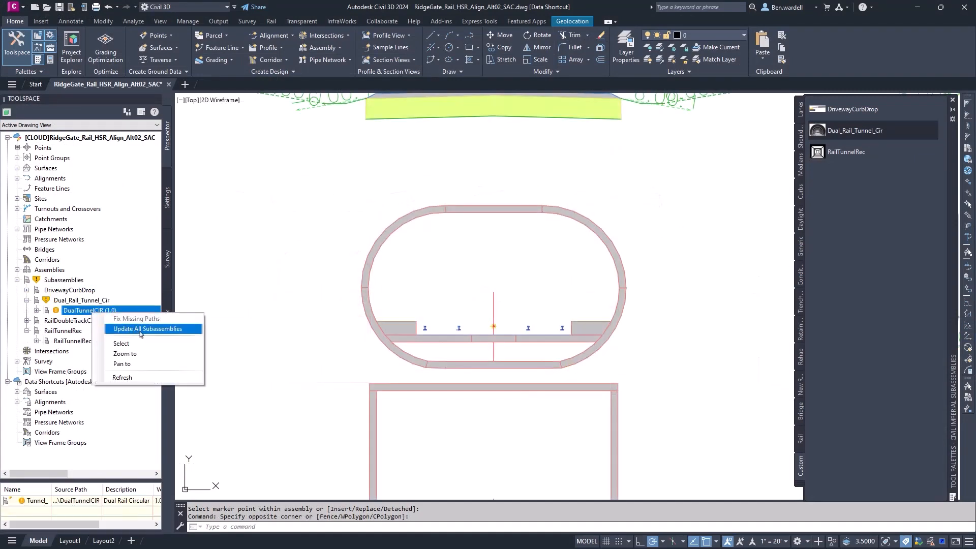
left_click(147, 329)
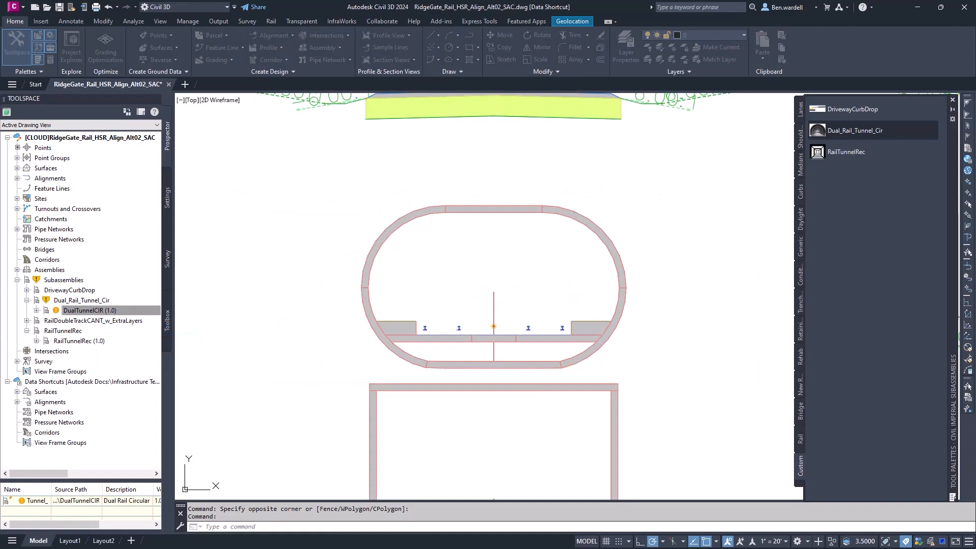
left_click(91, 310)
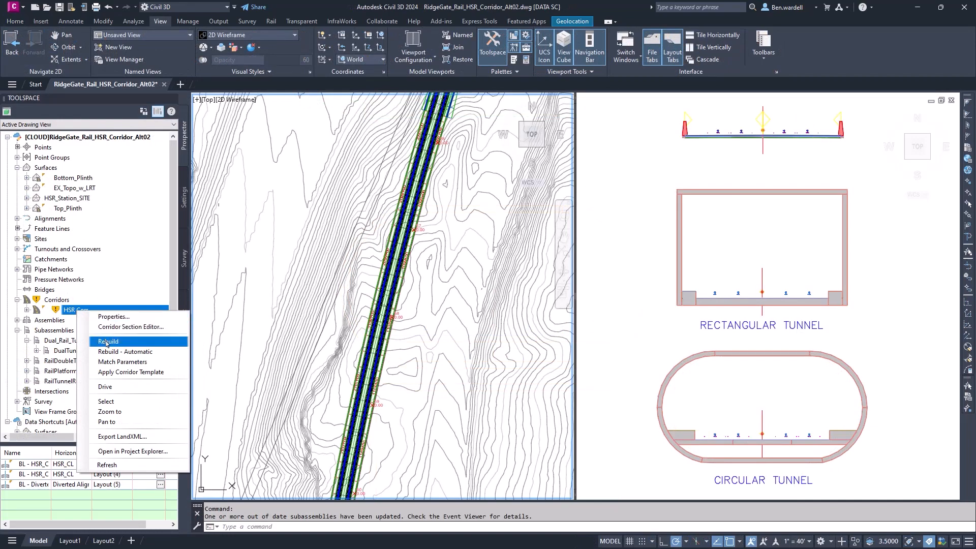
Rebuild the HSR corridor from Prospector's Corridors list
left_click(108, 340)
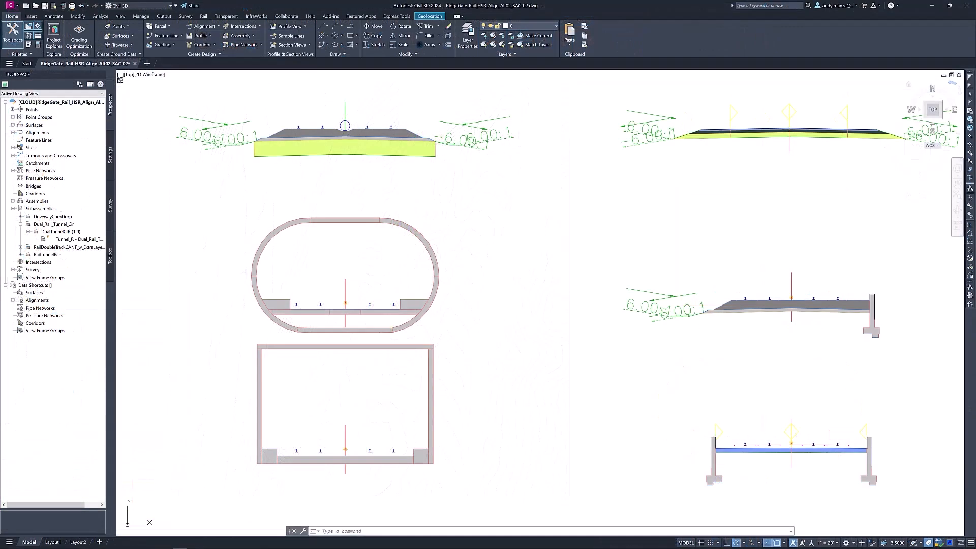
left_click(77, 239)
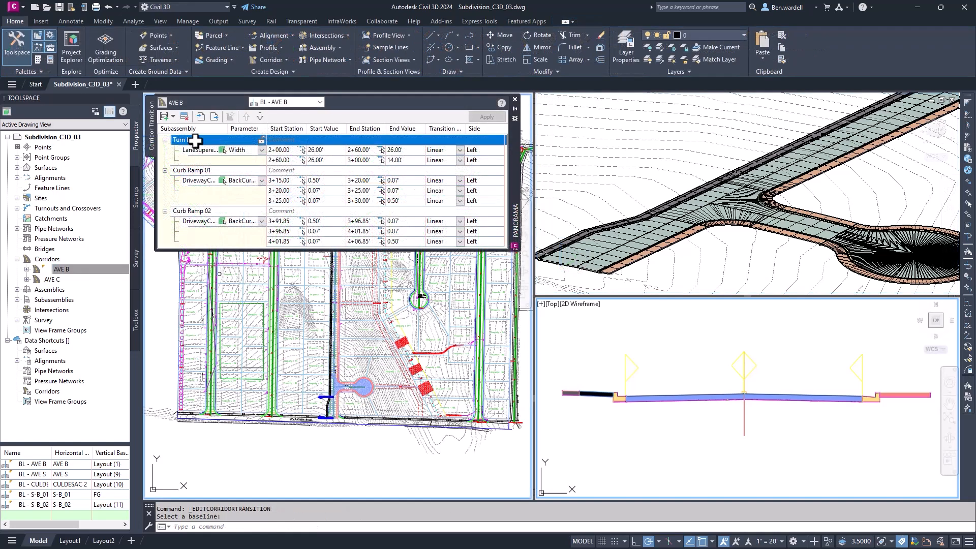
Zoom the plan to the Turn Lane and Curb Ramp 01 transitions
right_click(193, 140)
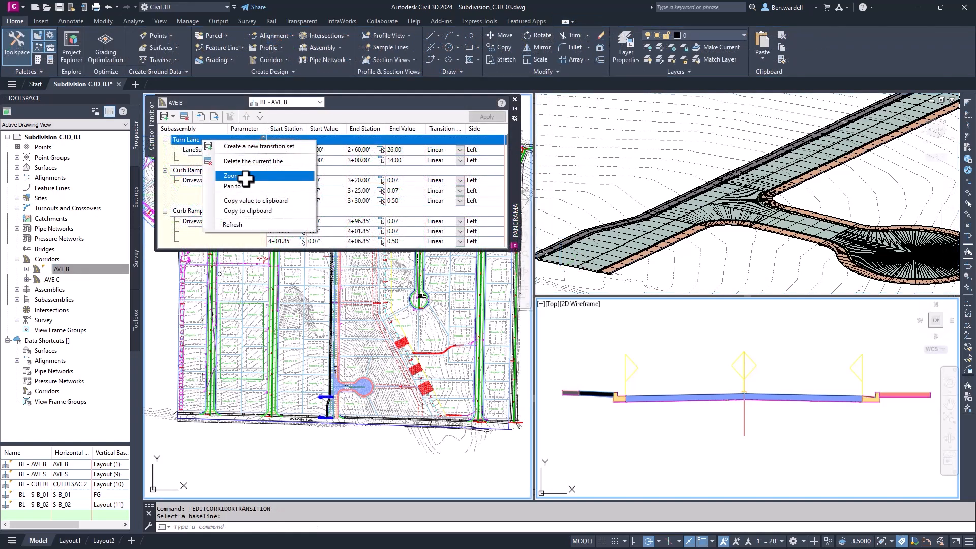
left_click(230, 175)
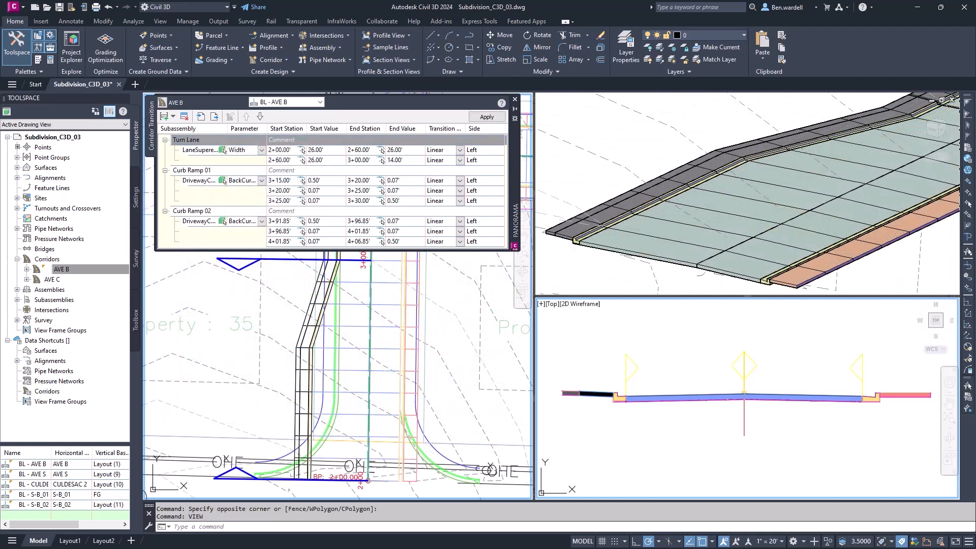
left_click(189, 171)
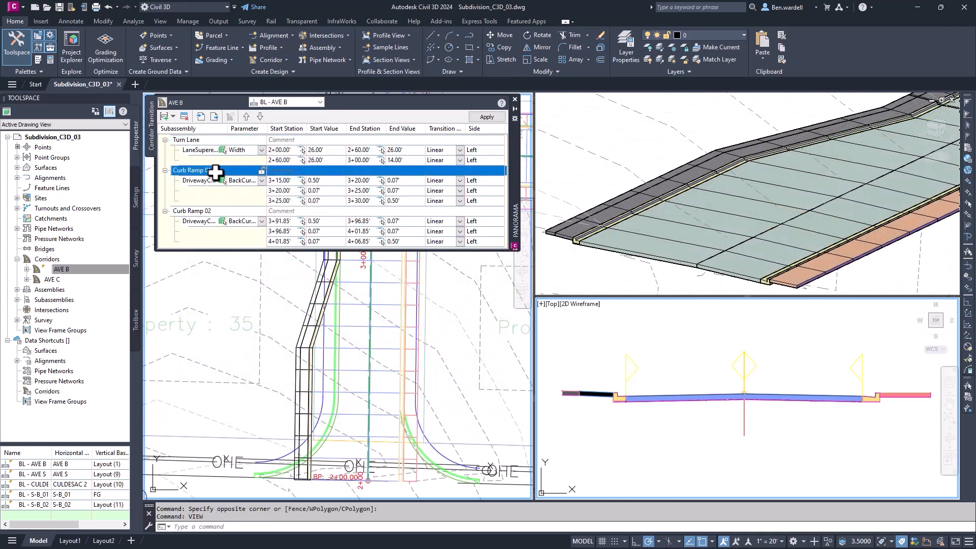
right_click(193, 171)
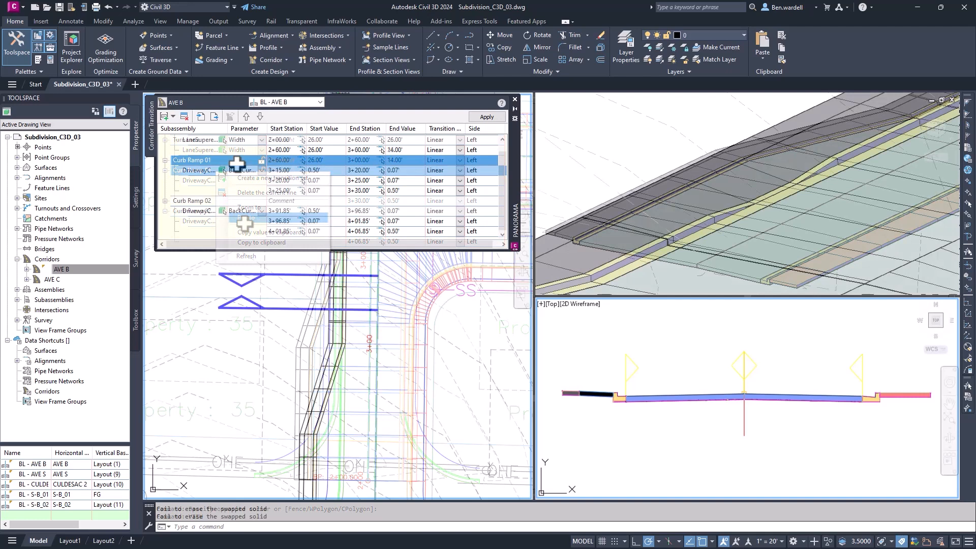
left_click(244, 117)
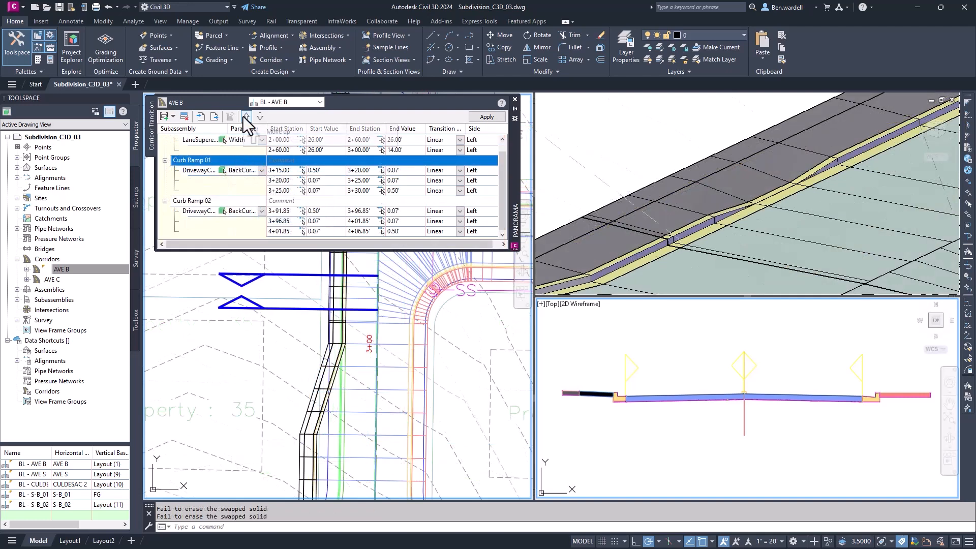
mouse_move(260, 116)
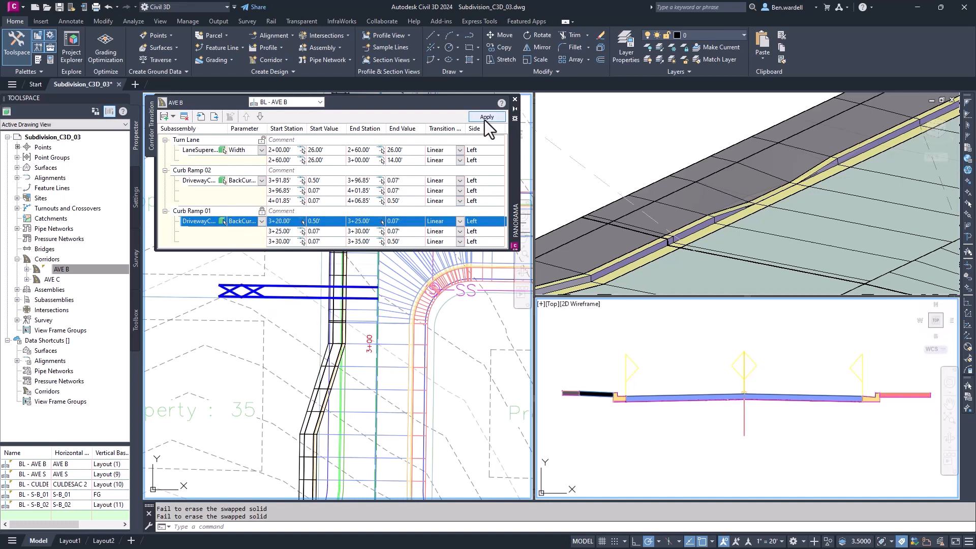
Move Curb Ramp 01 after Curb Ramp 02, start it at 3+13.25, and apply
left_click(487, 116)
type("3")
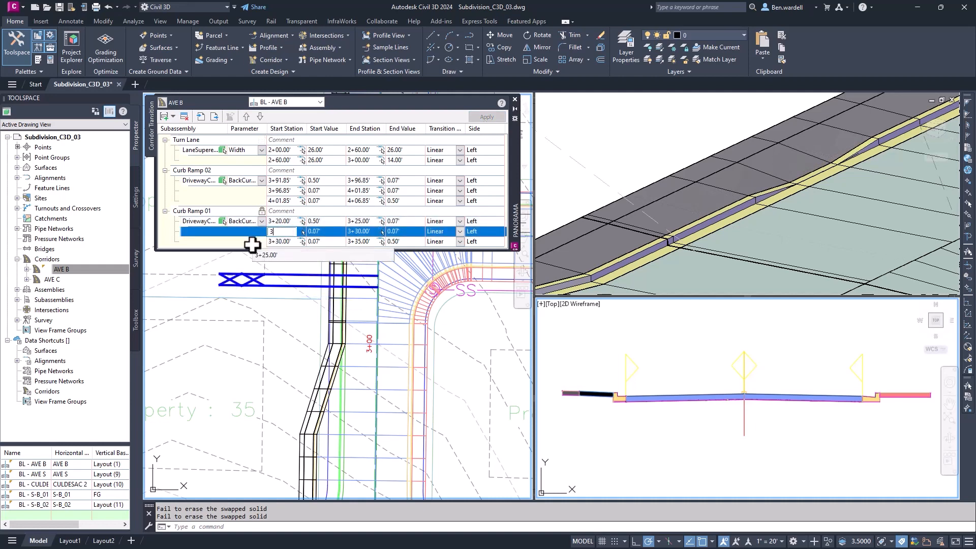
left_click(487, 116)
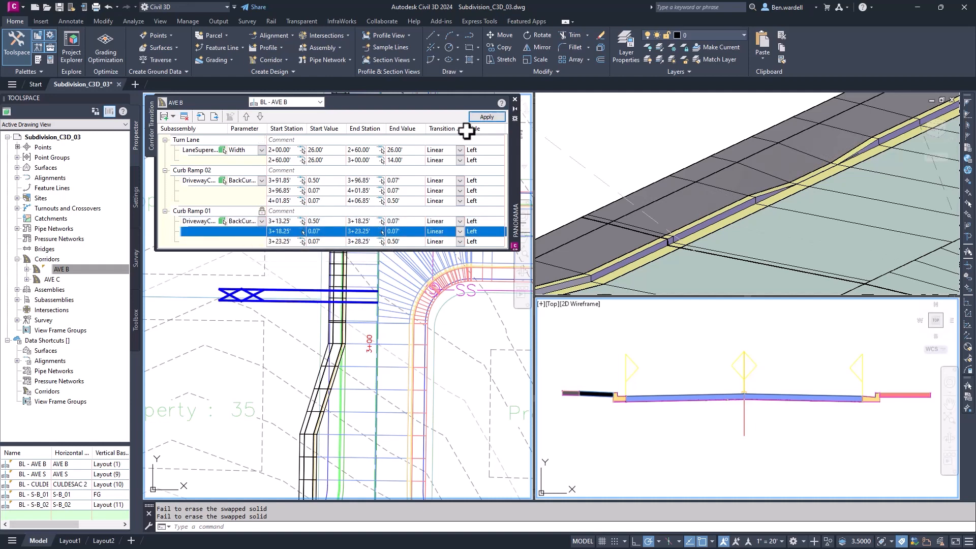
left_click(487, 117)
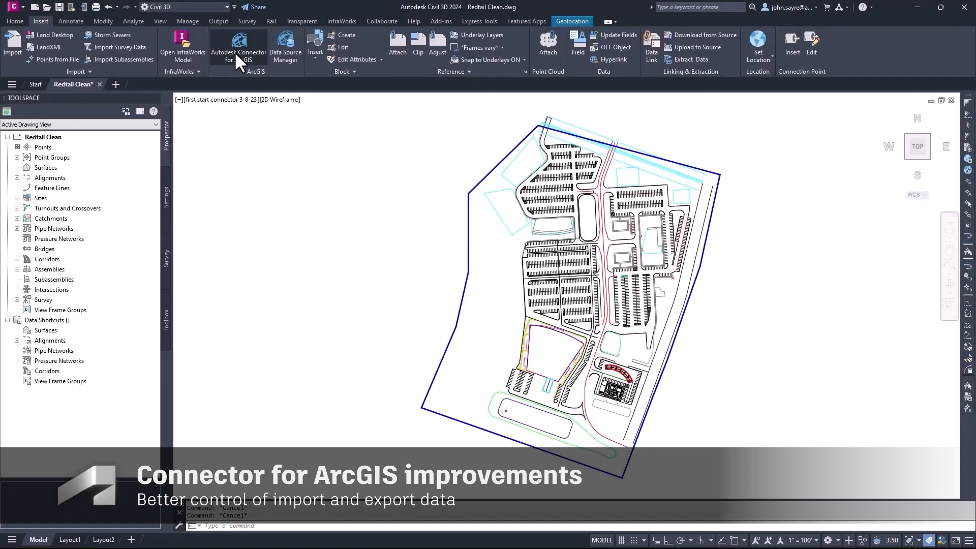
Launch Autodesk Connector for ArcGIS from the Insert ribbon tab
left_click(14, 20)
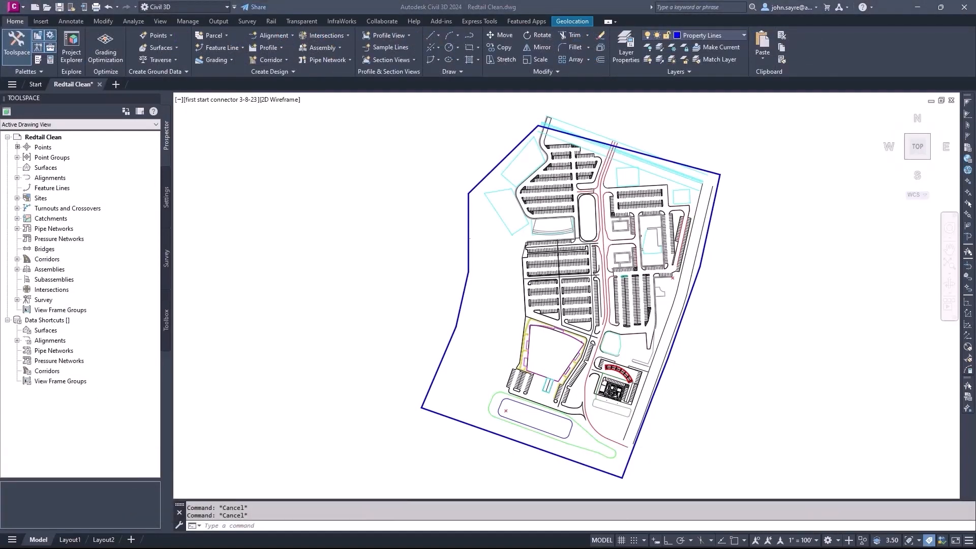
mouse_move(41, 21)
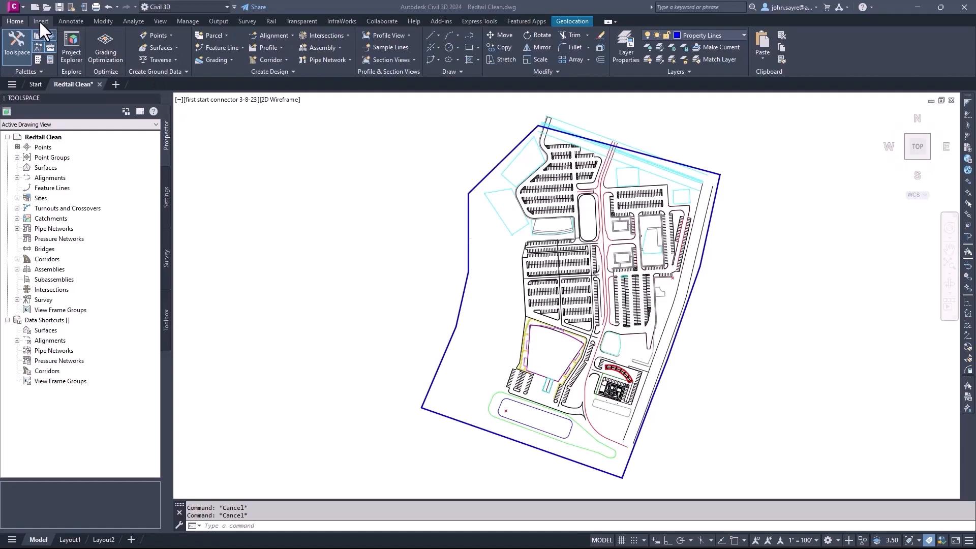
left_click(40, 20)
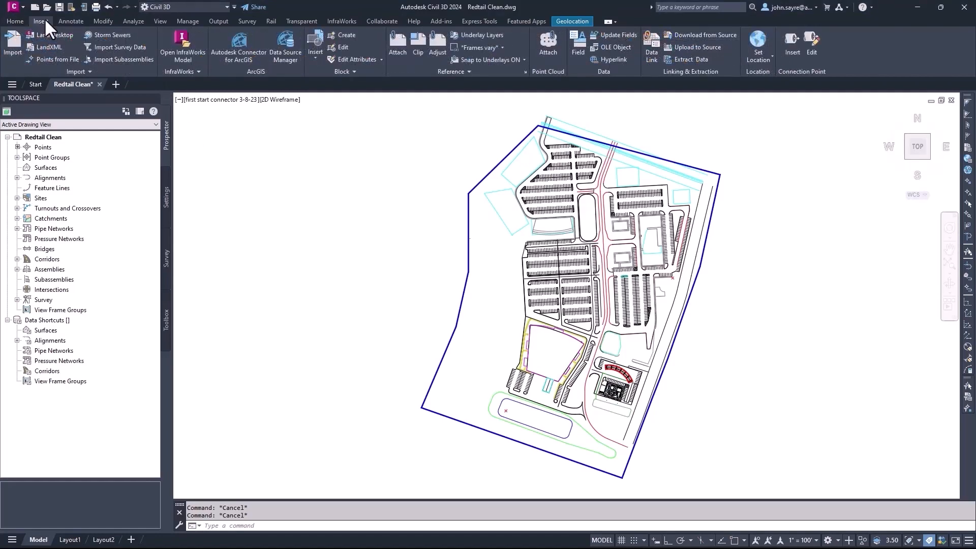
mouse_move(239, 59)
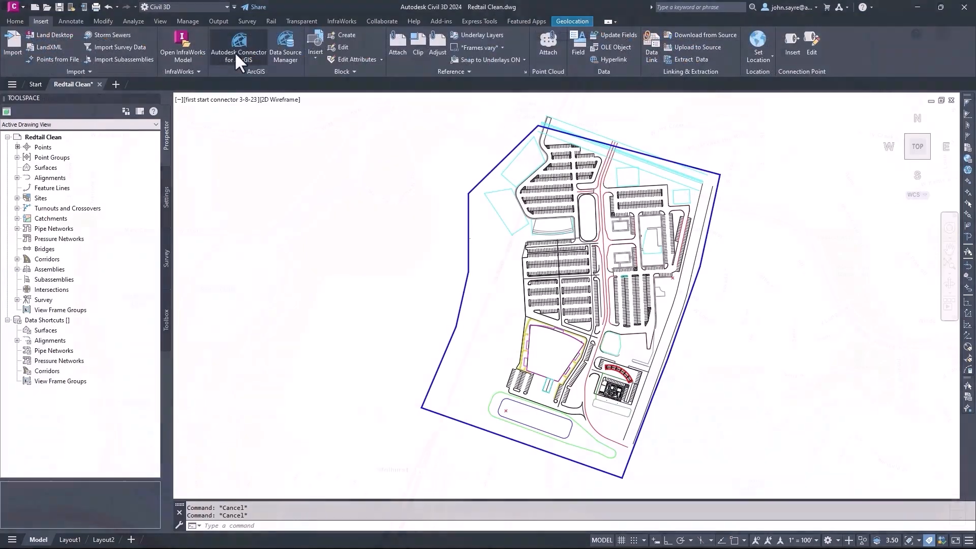
left_click(239, 48)
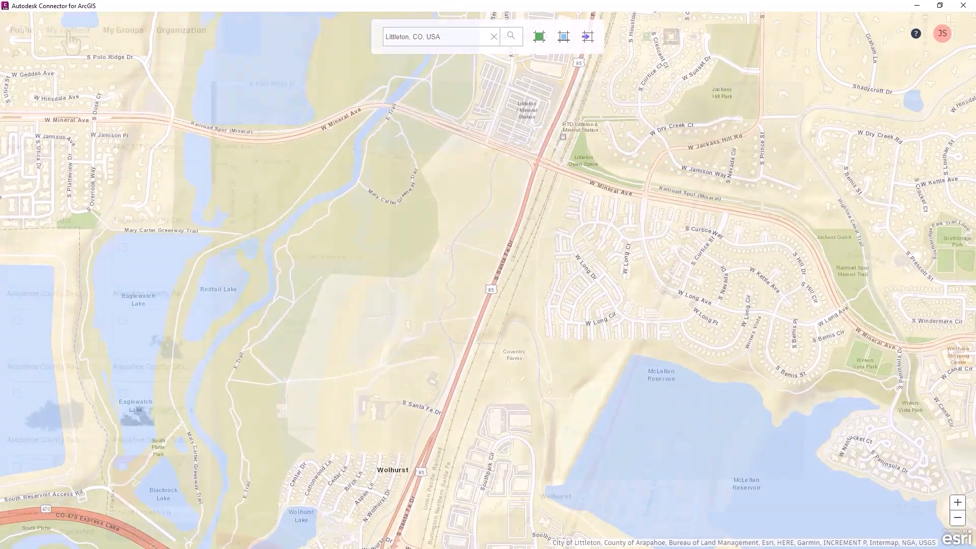
Open My Content and assign feature types to the City of Littleton GIS-2-28-23 layers
left_click(68, 30)
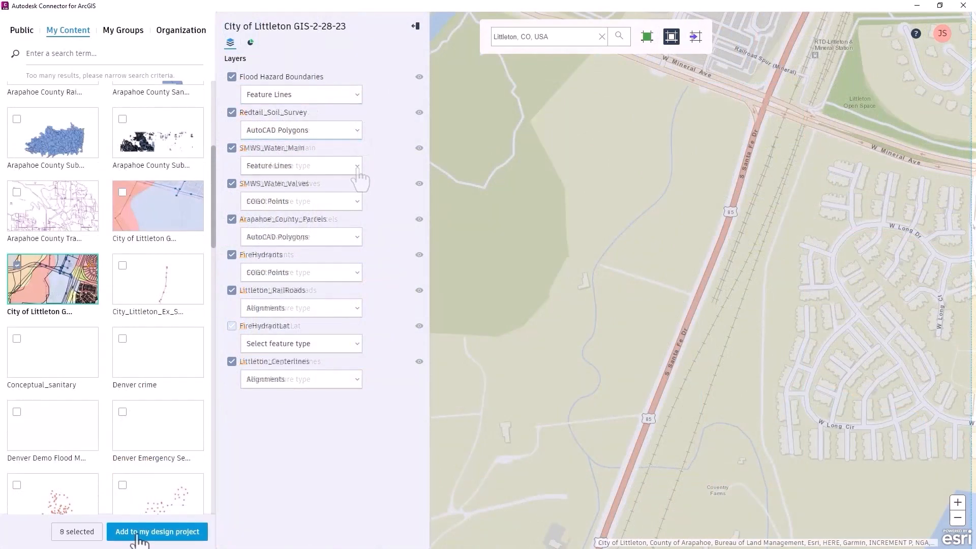
Import the chosen layers using the City of Littleton settings template, then edit it
left_click(157, 531)
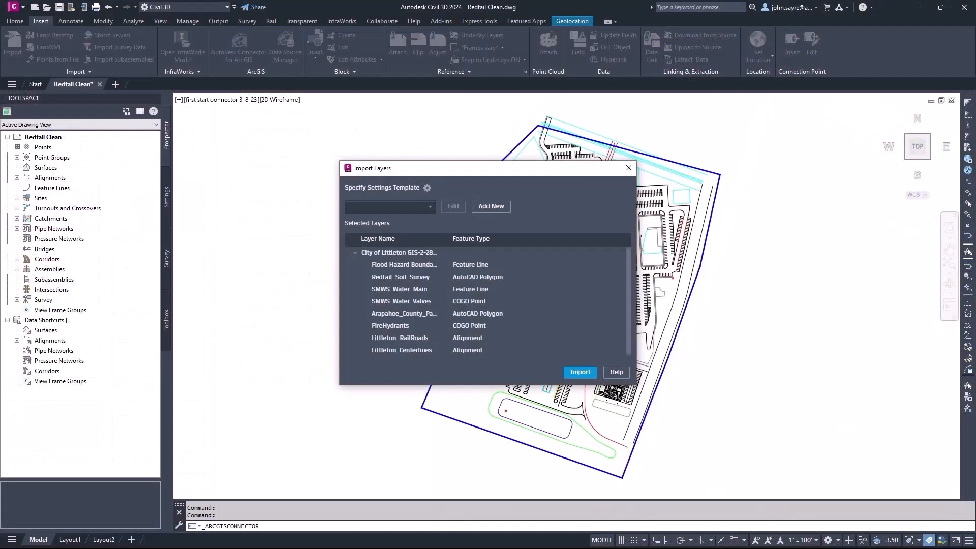
mouse_move(392, 258)
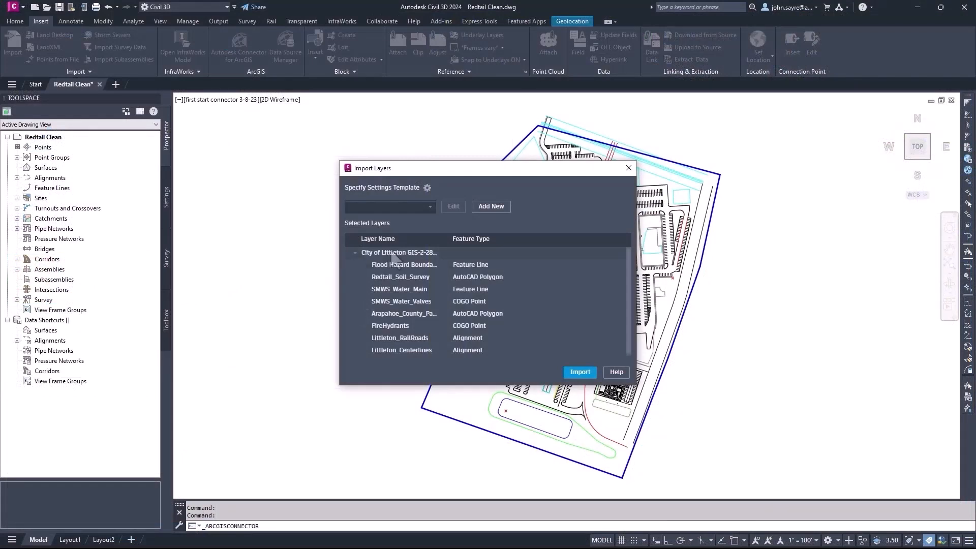
left_click(428, 206)
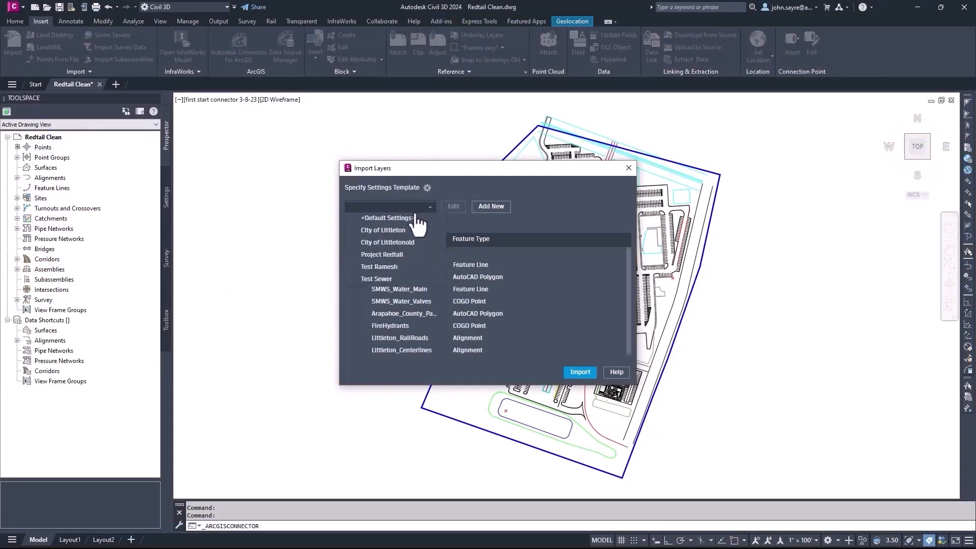
left_click(383, 230)
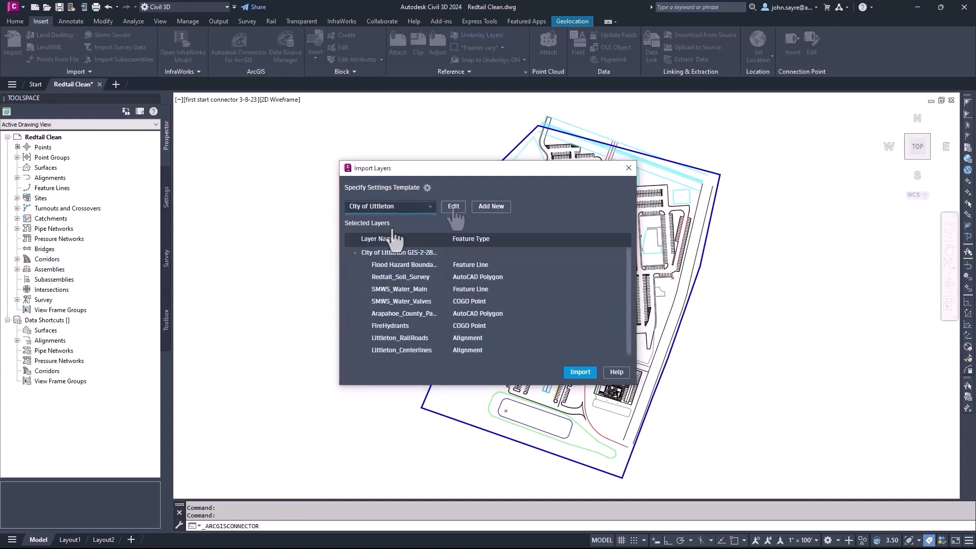
left_click(453, 206)
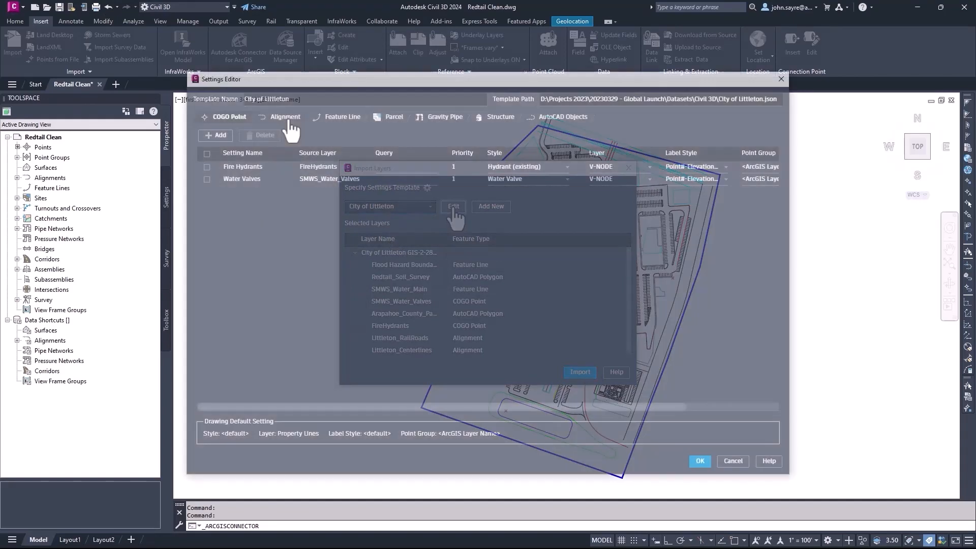
Review the Feature Line and AutoCAD Objects mappings, then accept the template
left_click(342, 117)
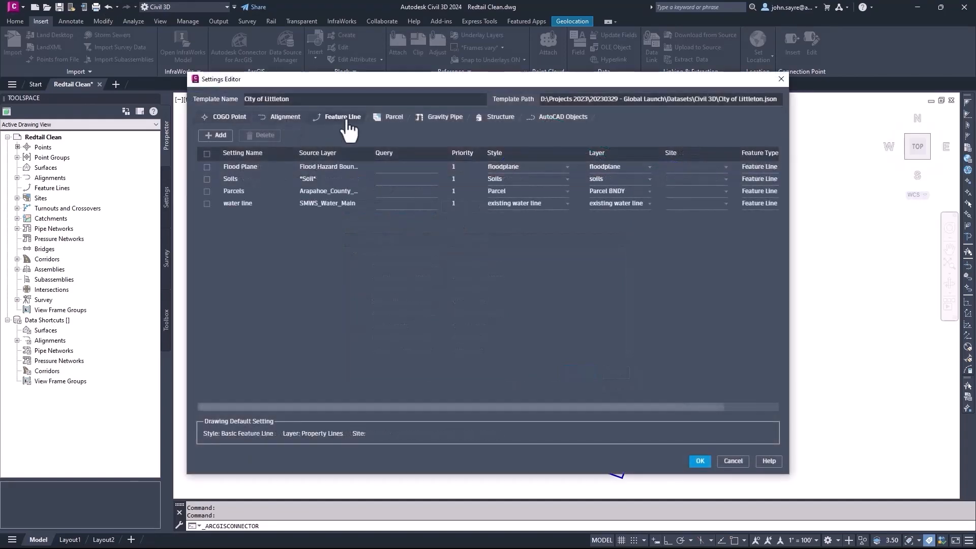
left_click(562, 117)
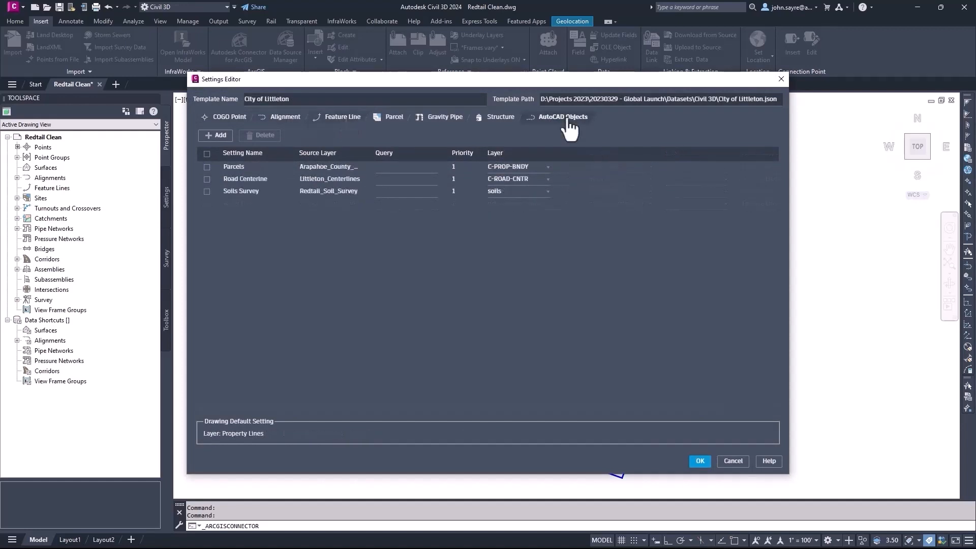
mouse_move(699, 460)
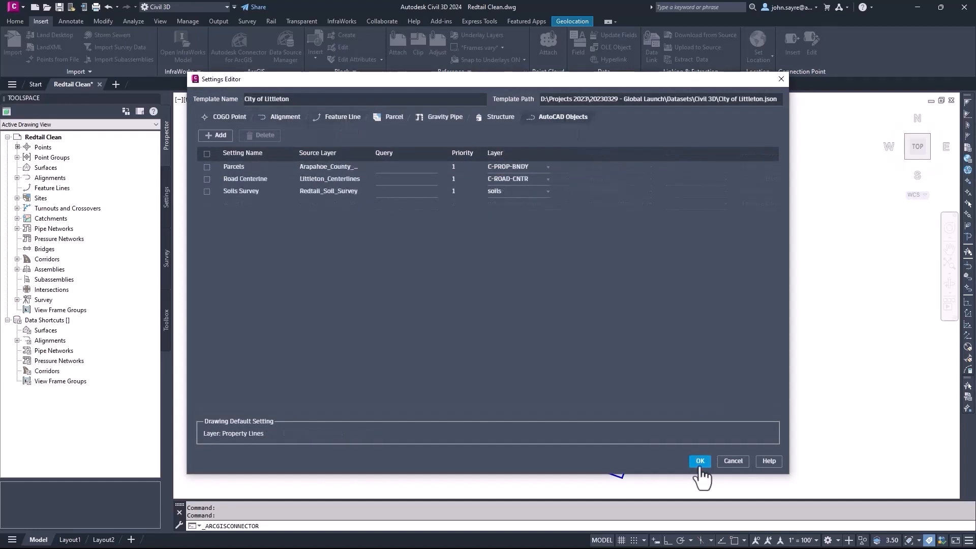
left_click(699, 460)
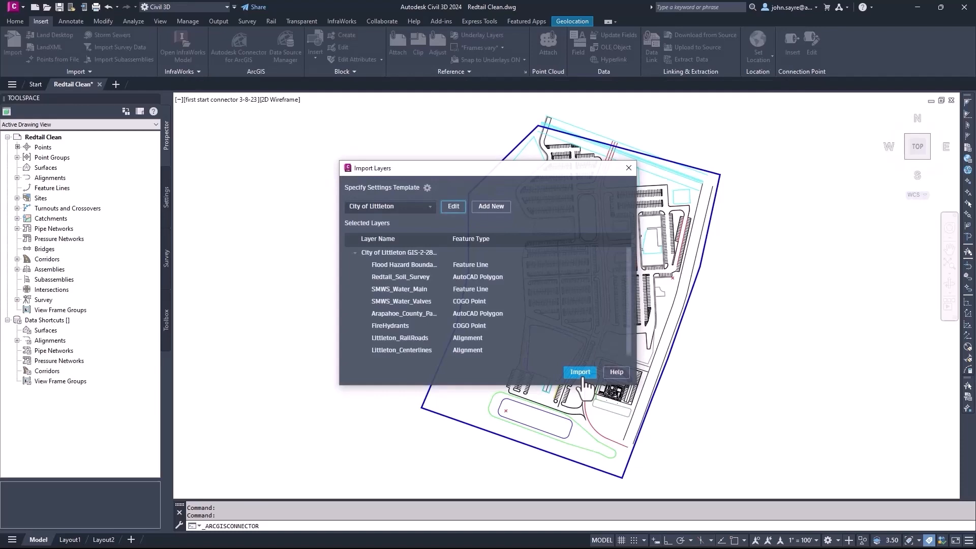
Import the City of Littleton GIS layers with the City of Littleton template
left_click(579, 371)
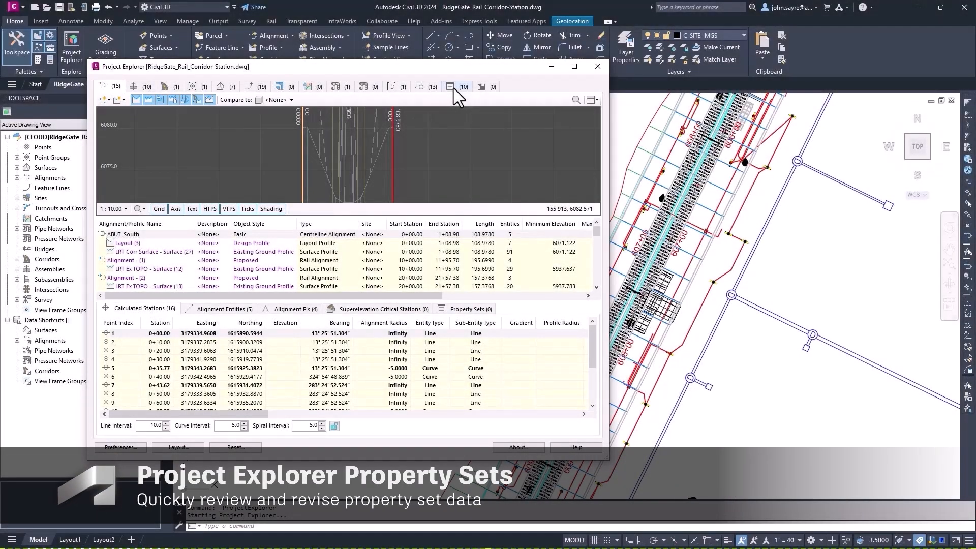
Close and relaunch Project Explorer for the RidgeGate_Rail_Corridor-Station drawing
left_click(596, 66)
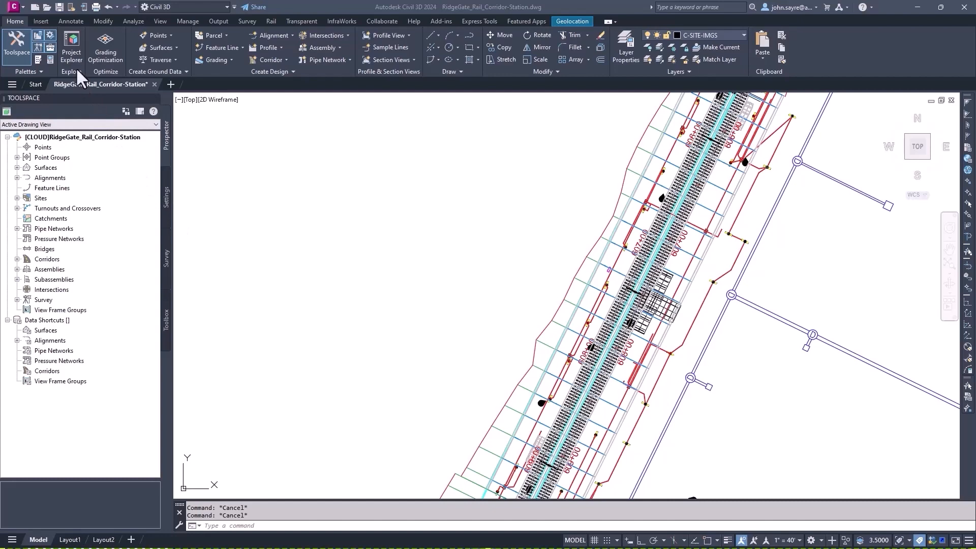
left_click(71, 47)
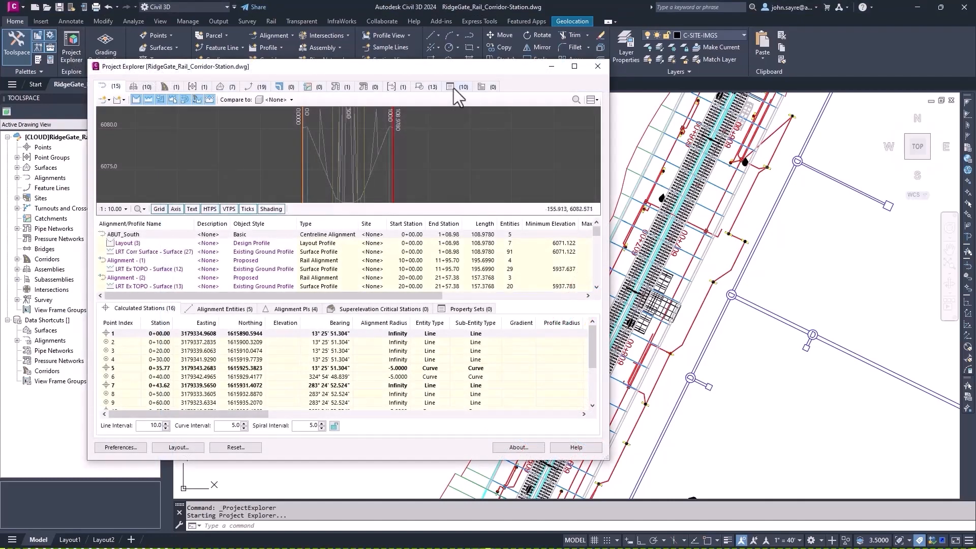
On the Property Sets tab, review Drain Pipes, Drain Structures, Light Poles, LT Conduit and Rai Ties
left_click(451, 86)
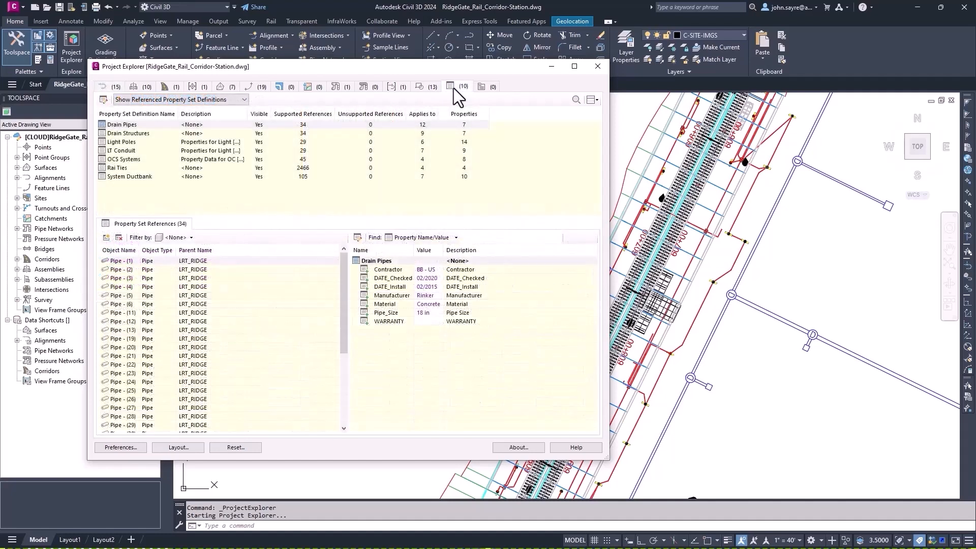
left_click(122, 124)
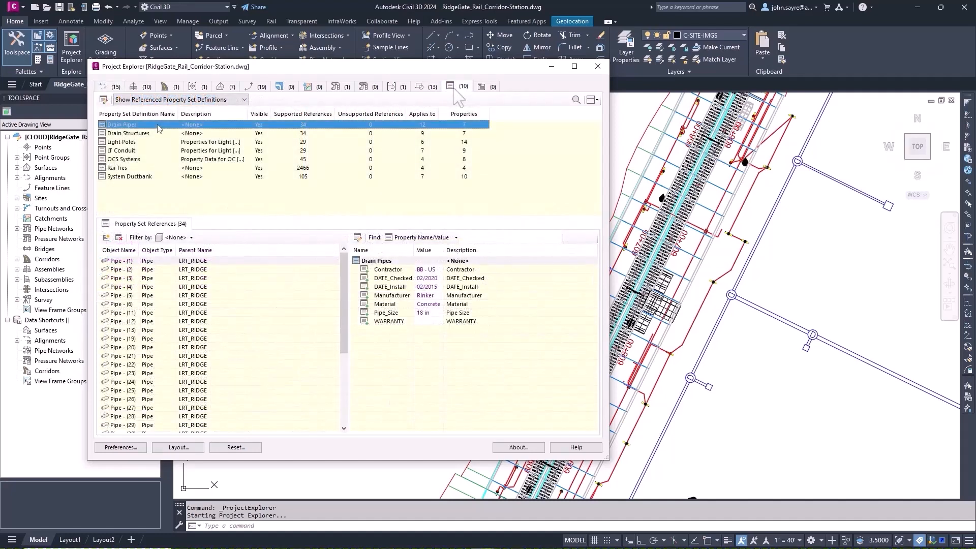
left_click(128, 133)
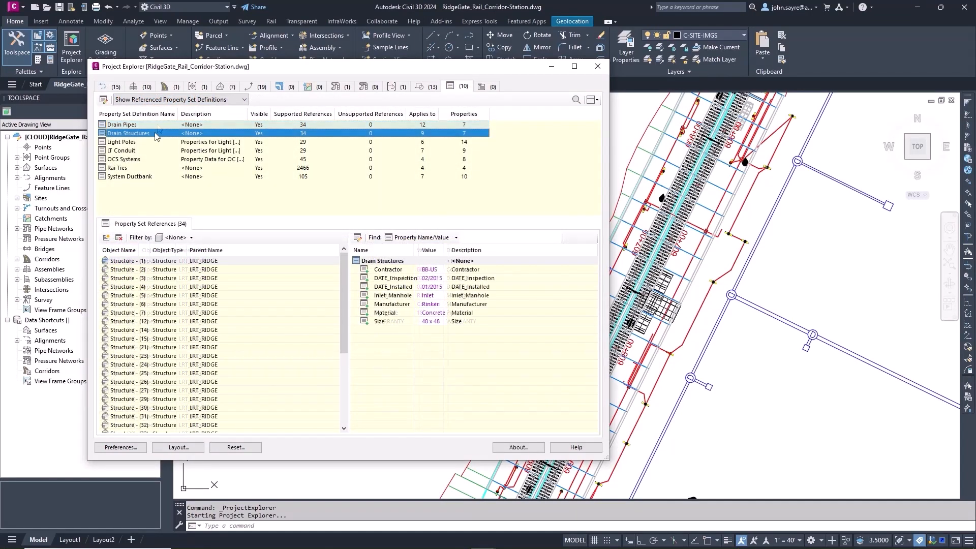
left_click(122, 141)
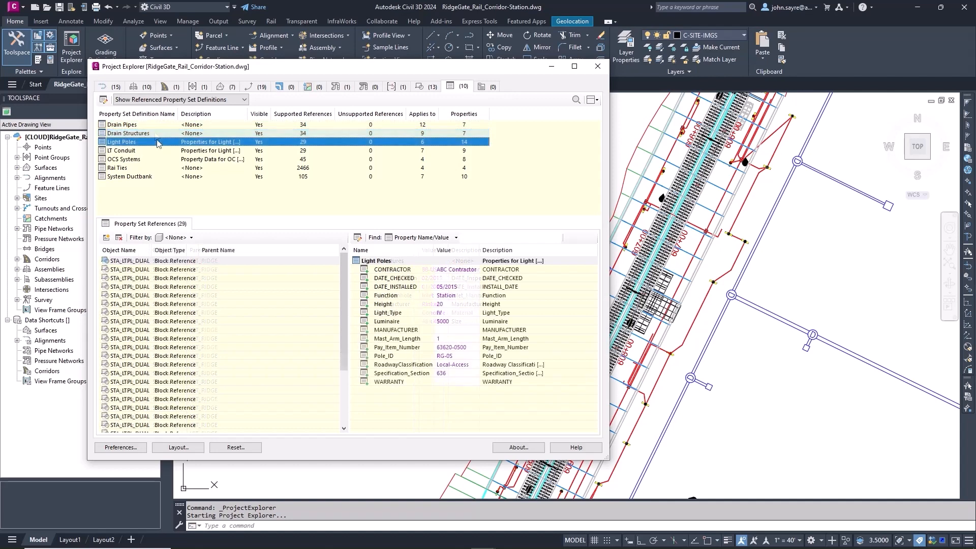
left_click(122, 149)
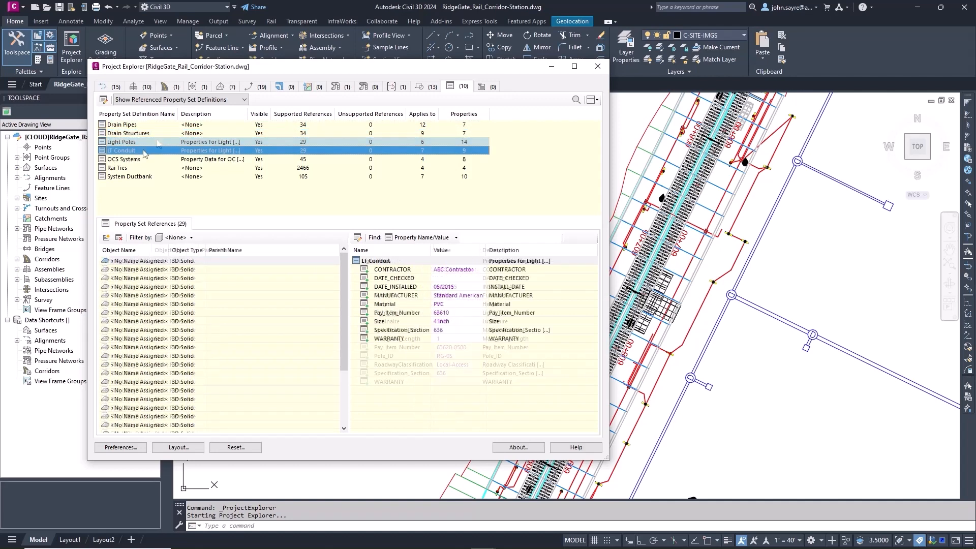
left_click(128, 168)
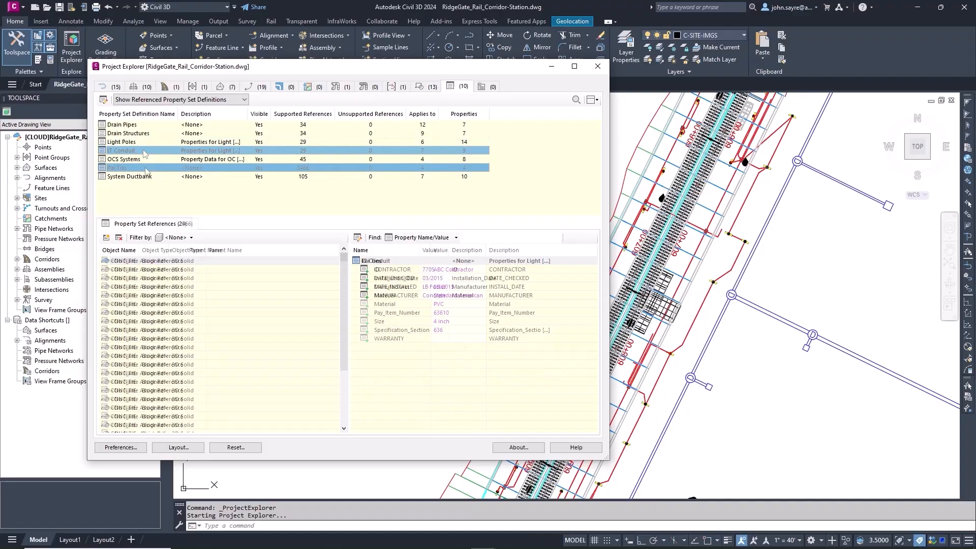